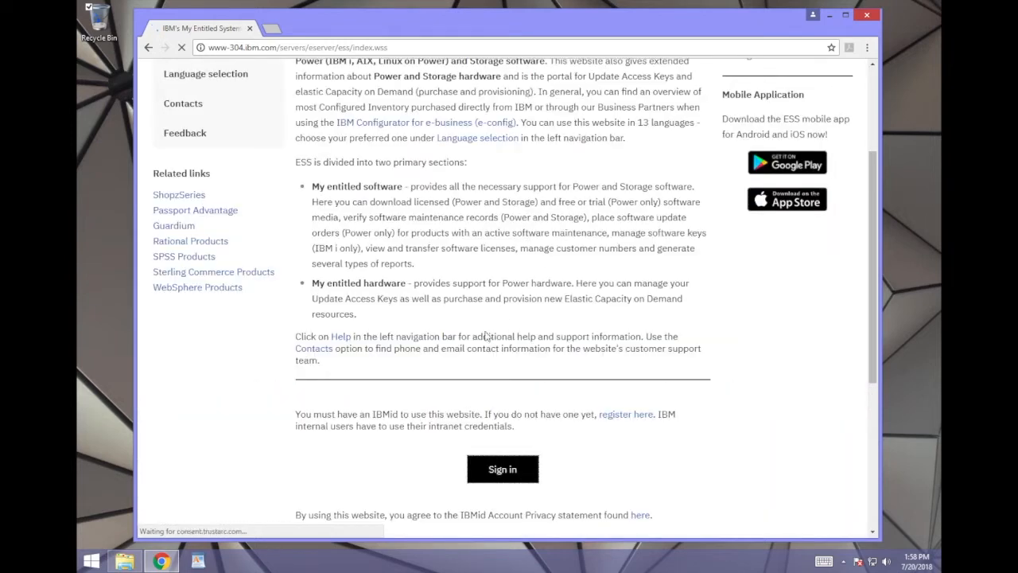
Sign in to Entitled Systems Support with an IBMid and password
click(502, 468)
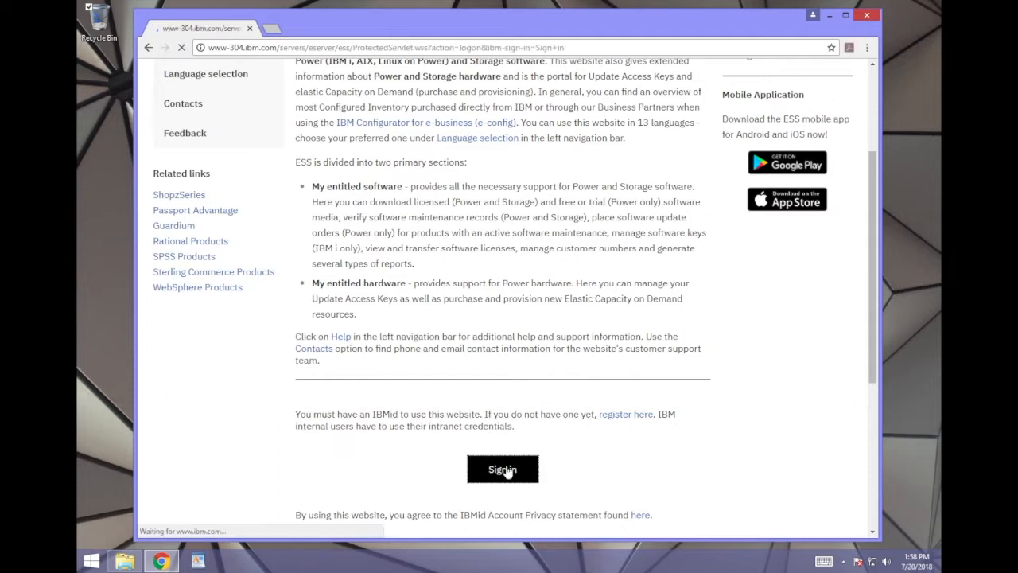
click(502, 469)
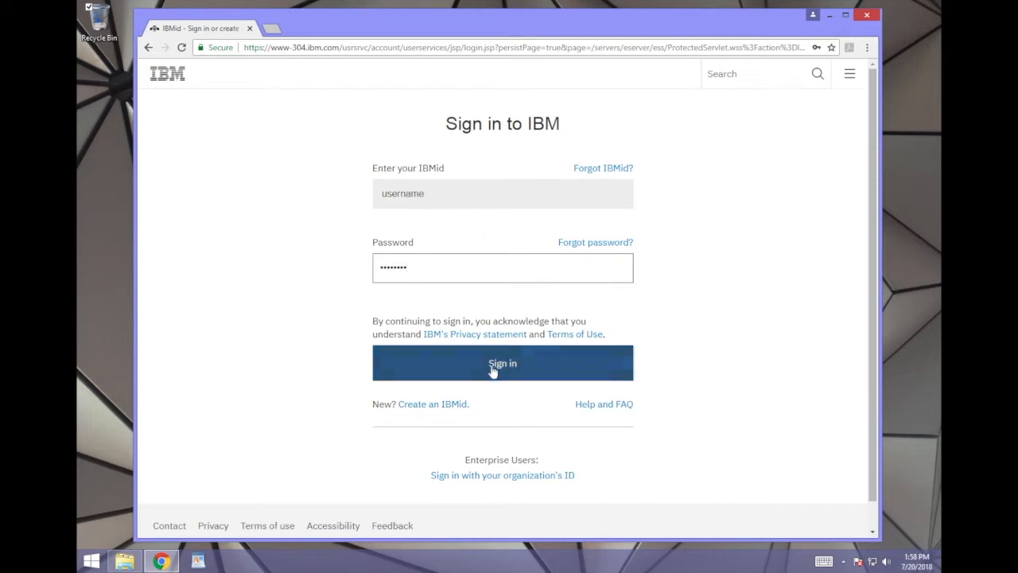
click(502, 363)
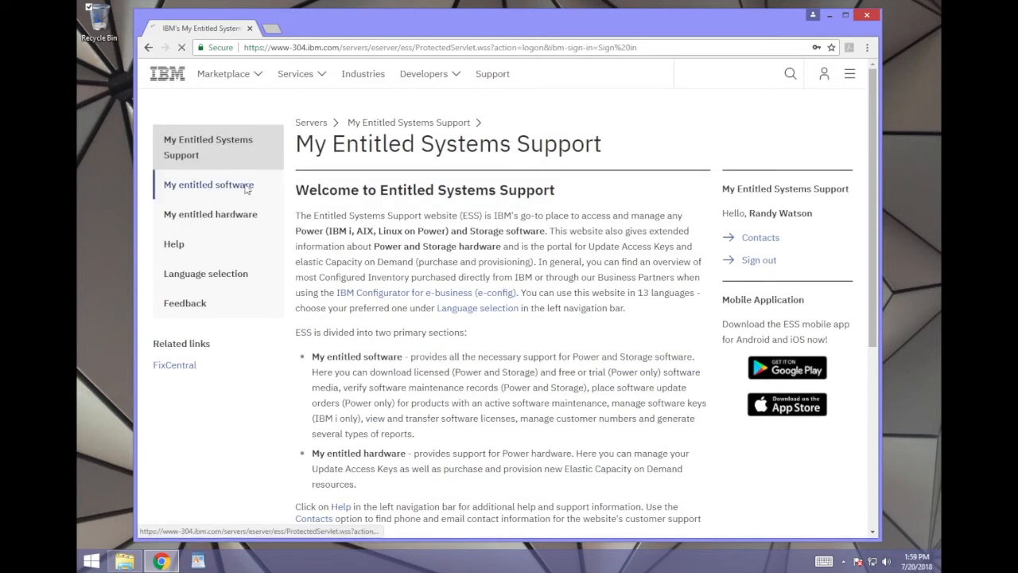
Open My entitled software and confirm Power (IBM i) as the working brand
click(208, 184)
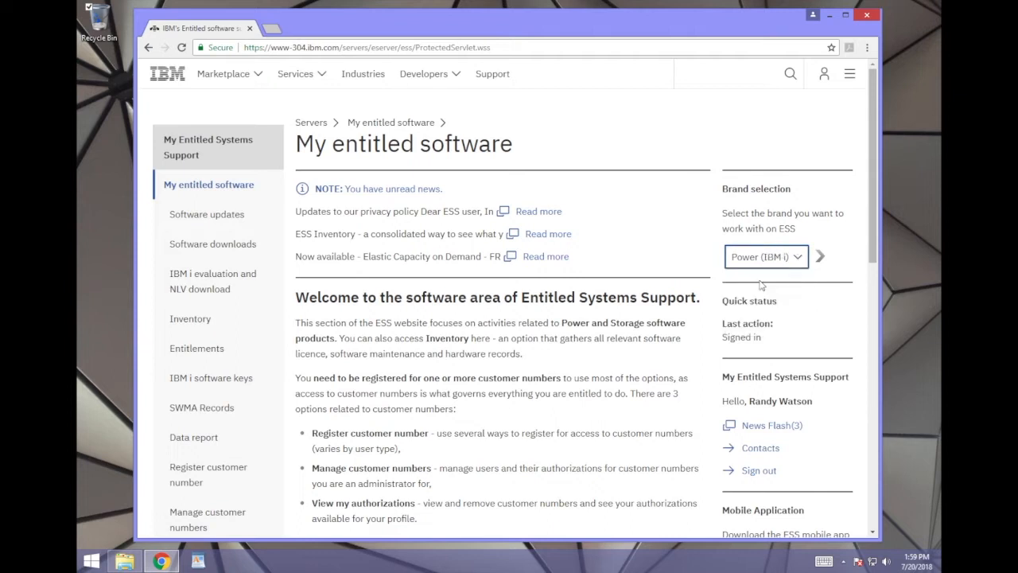
click(821, 257)
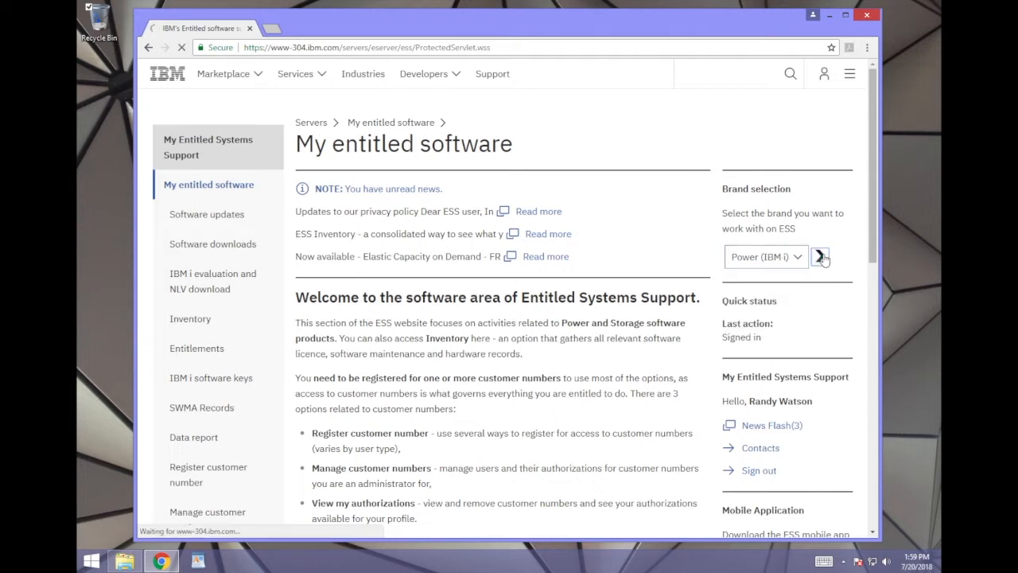
click(820, 257)
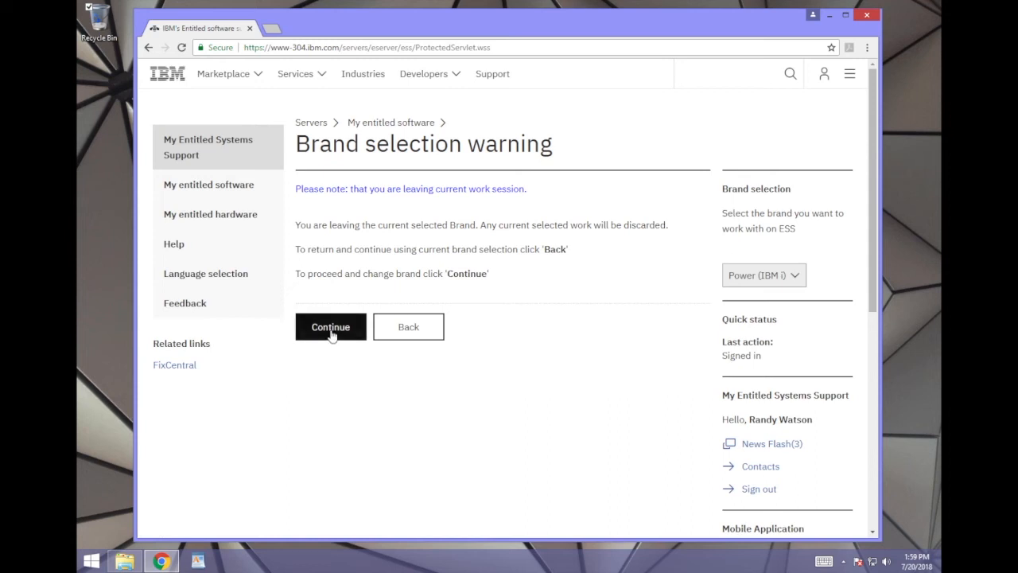
click(330, 327)
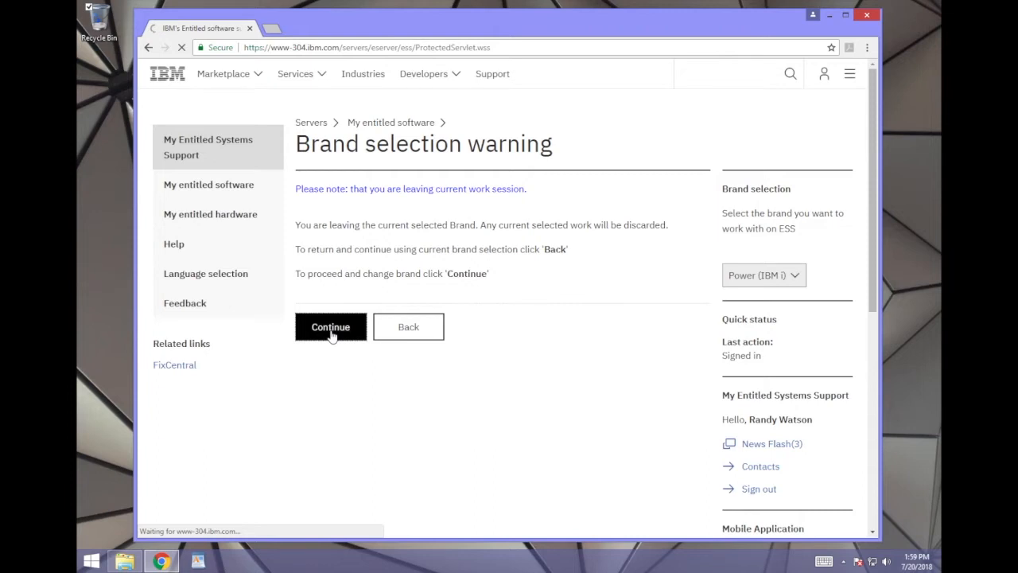
click(331, 326)
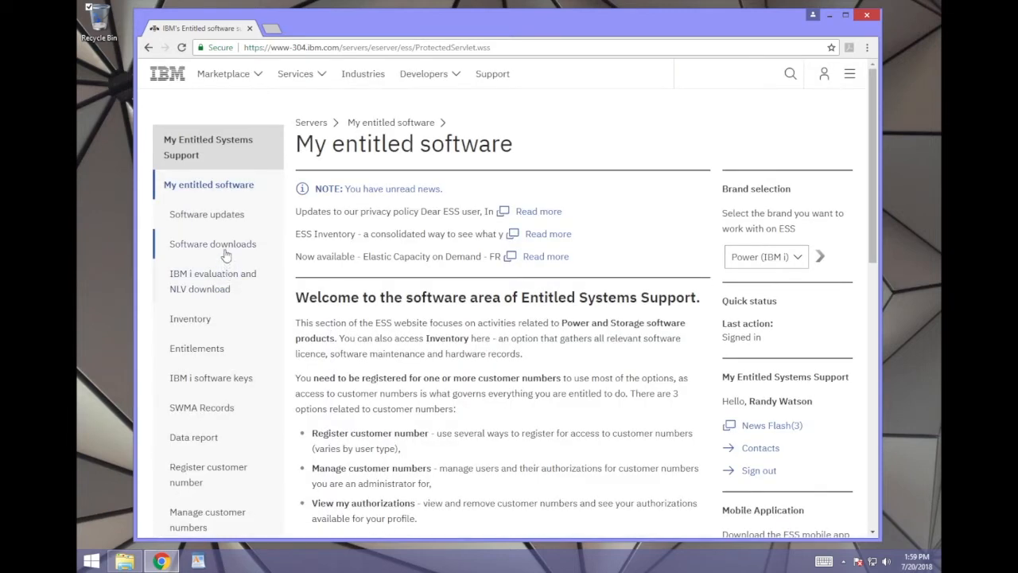
Set Software downloads to operating system IBM i, version V7R3M0
click(212, 244)
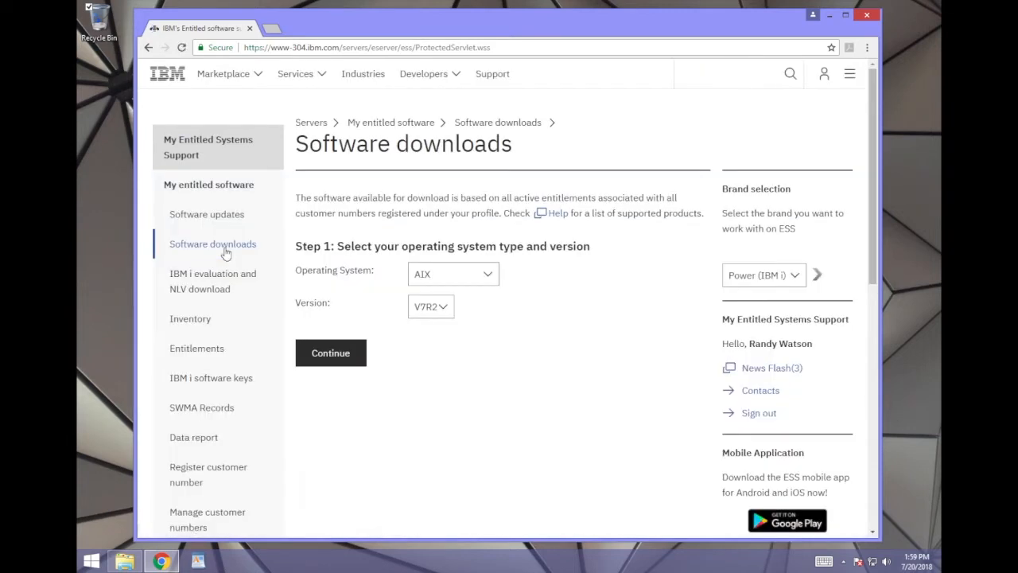
click(453, 273)
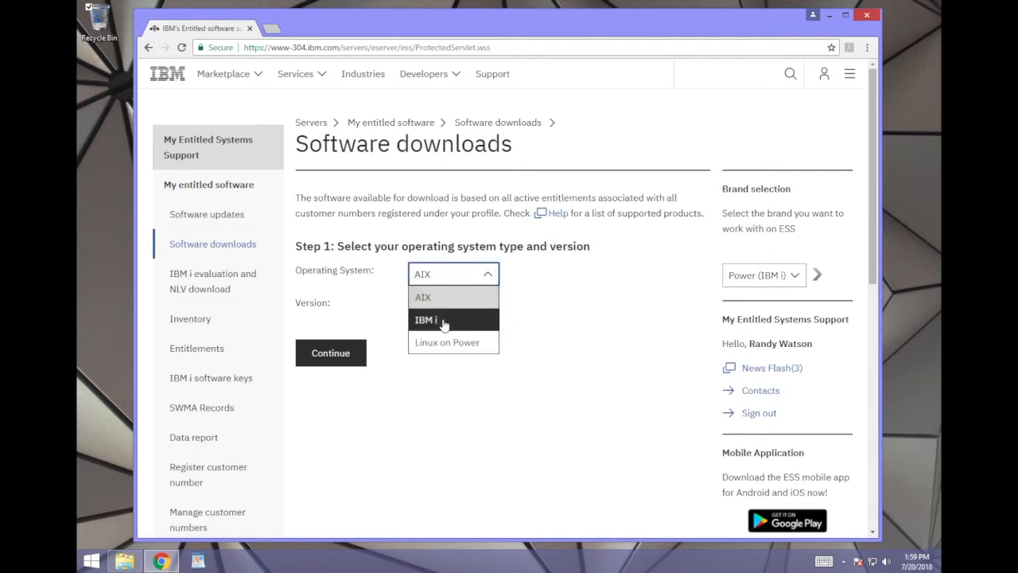
click(434, 319)
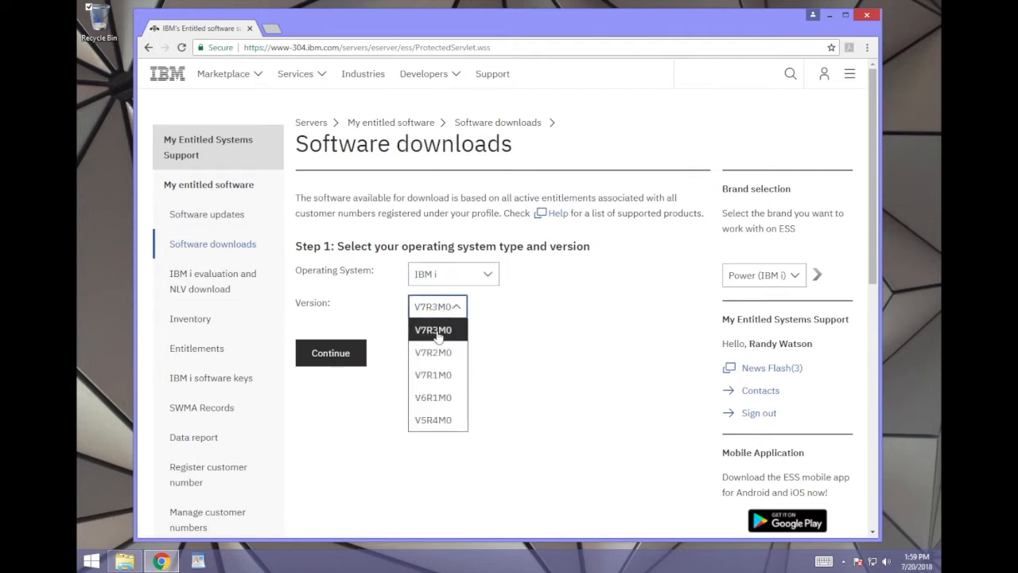
mouse_move(429, 374)
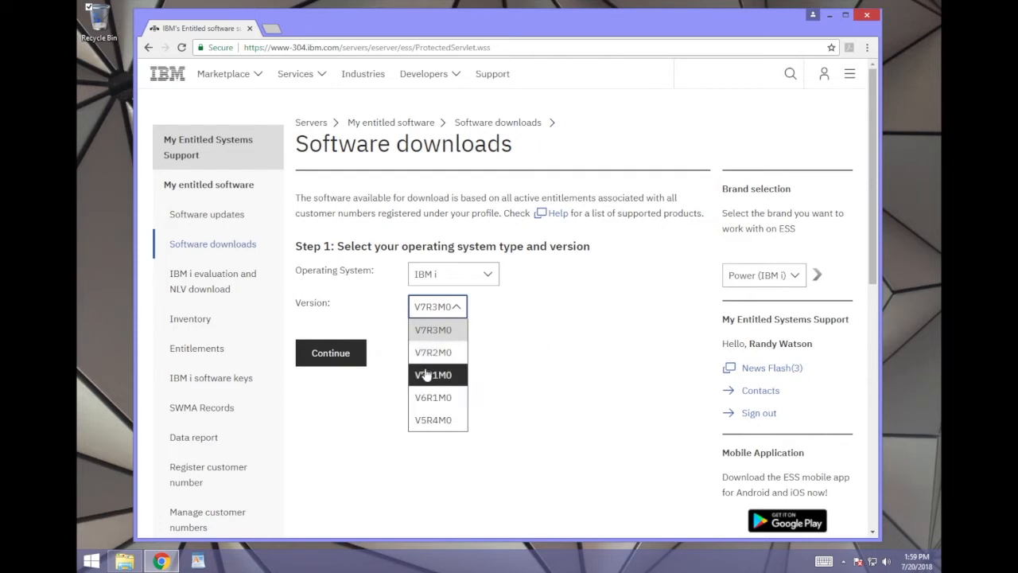
click(433, 330)
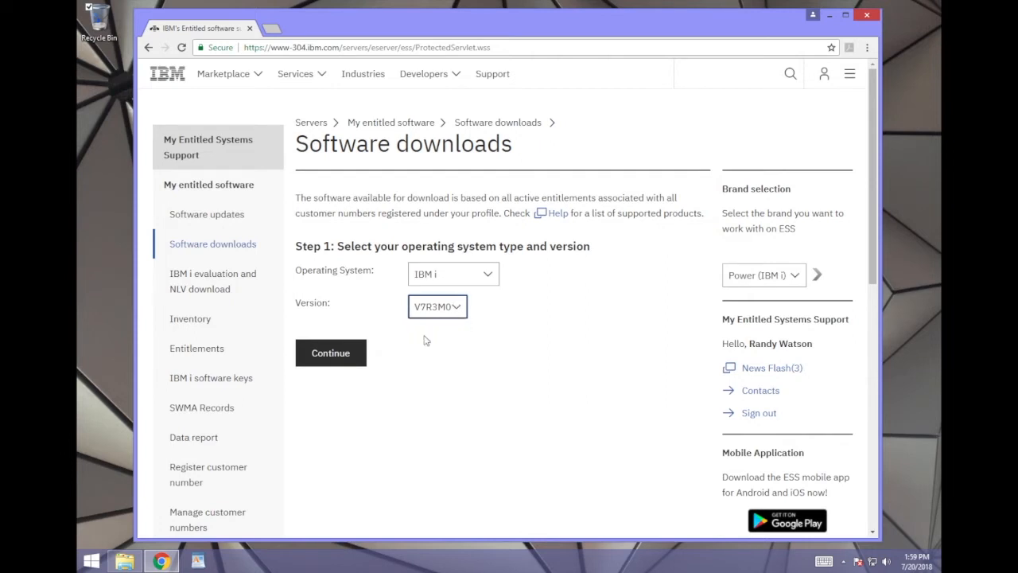
click(330, 353)
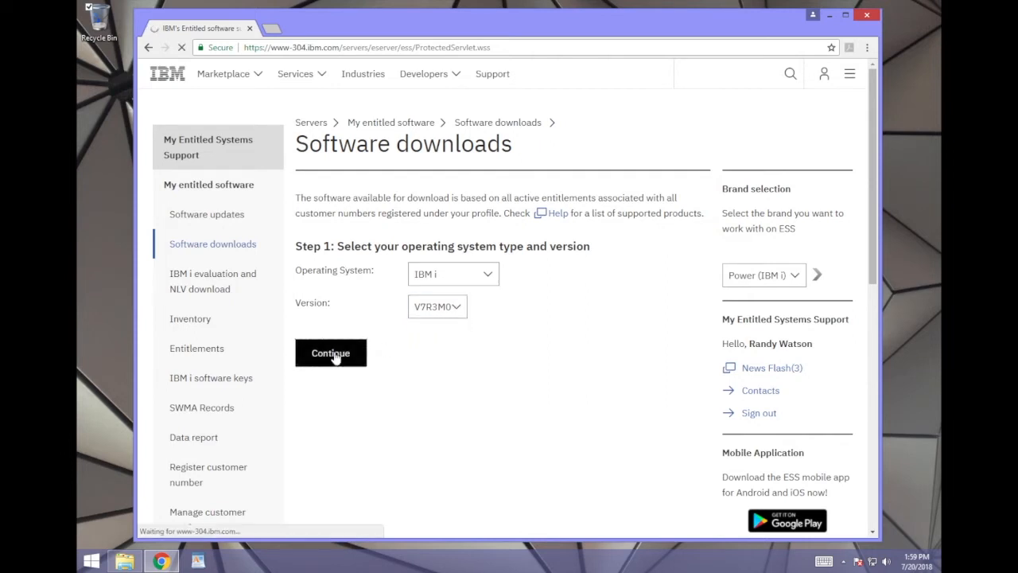
click(330, 353)
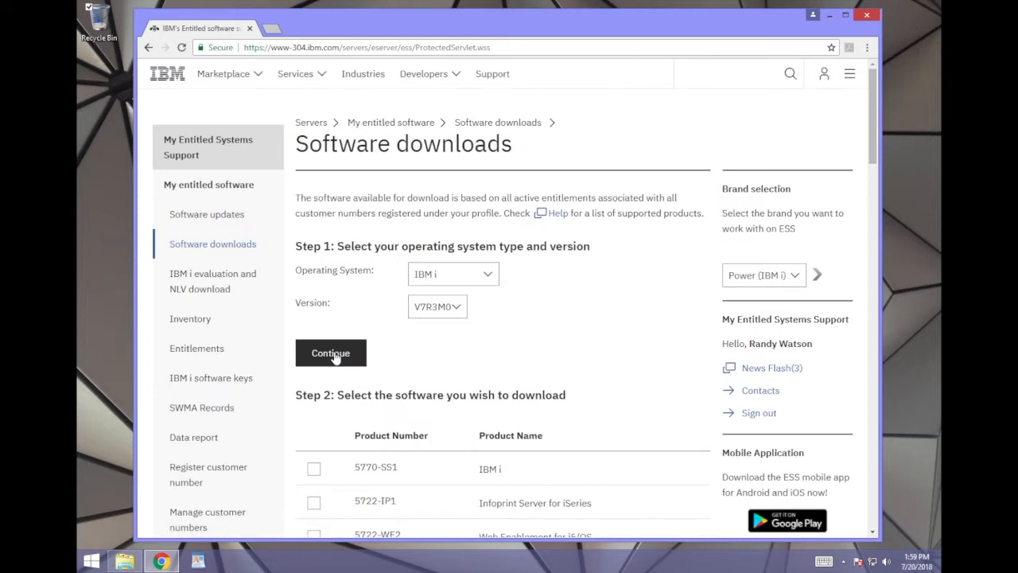
Tick product 5770-SS1 (IBM i) for download
click(314, 467)
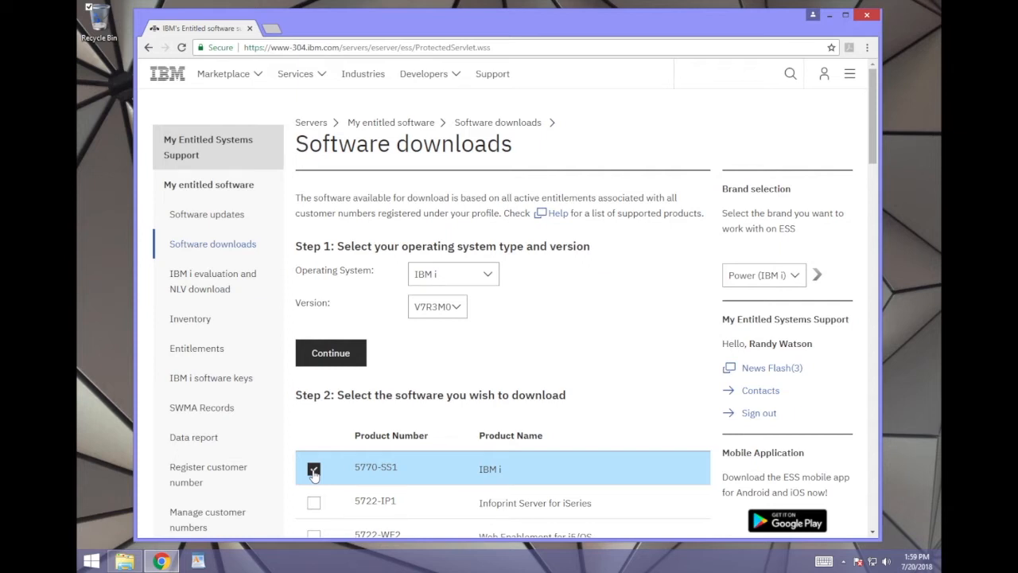
scroll(down, 3)
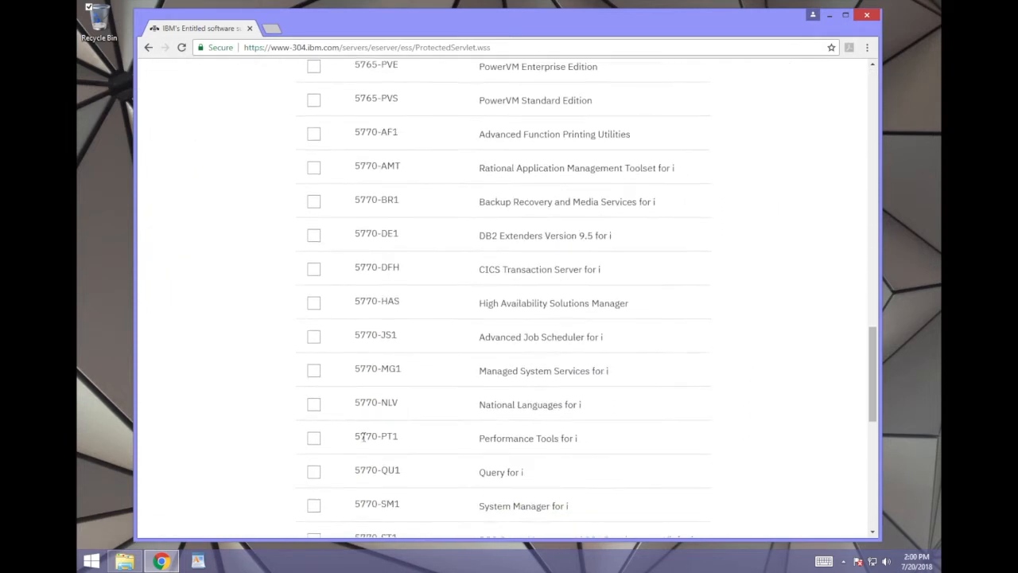
scroll(down, 3)
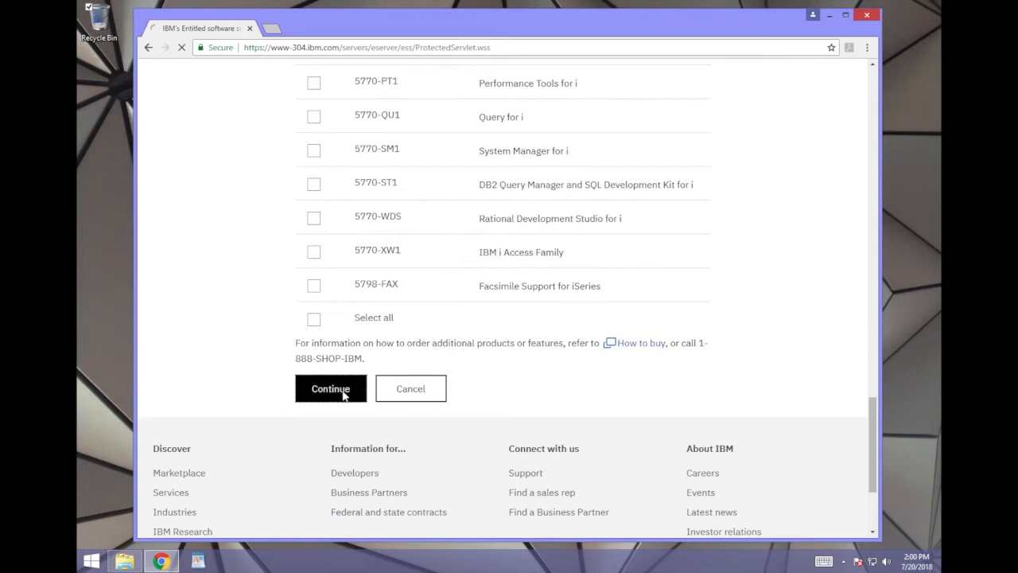
Submit 5770-SS1 and keep Lang Grp 1 Americas/Europe as the main language
click(330, 388)
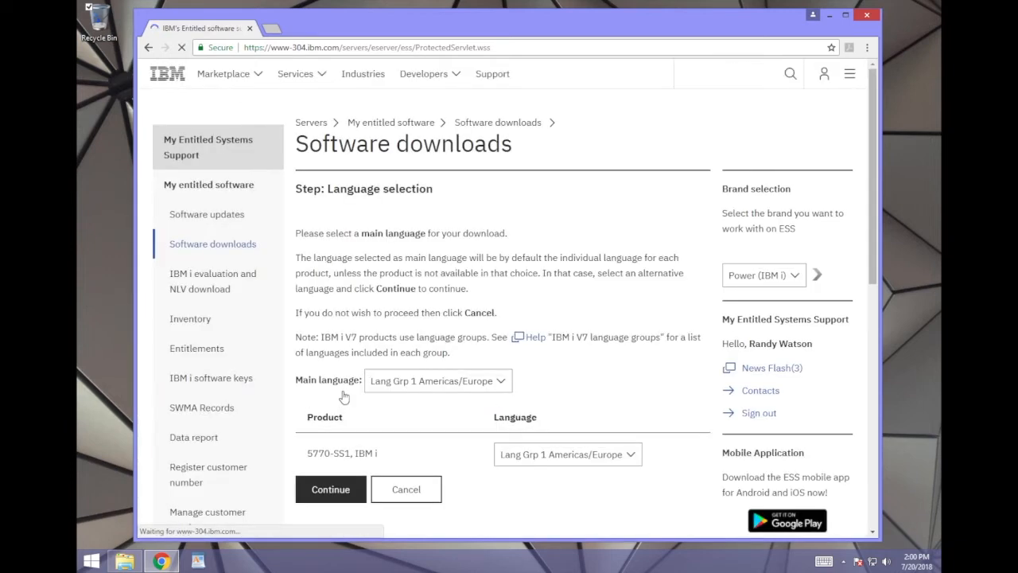
click(330, 490)
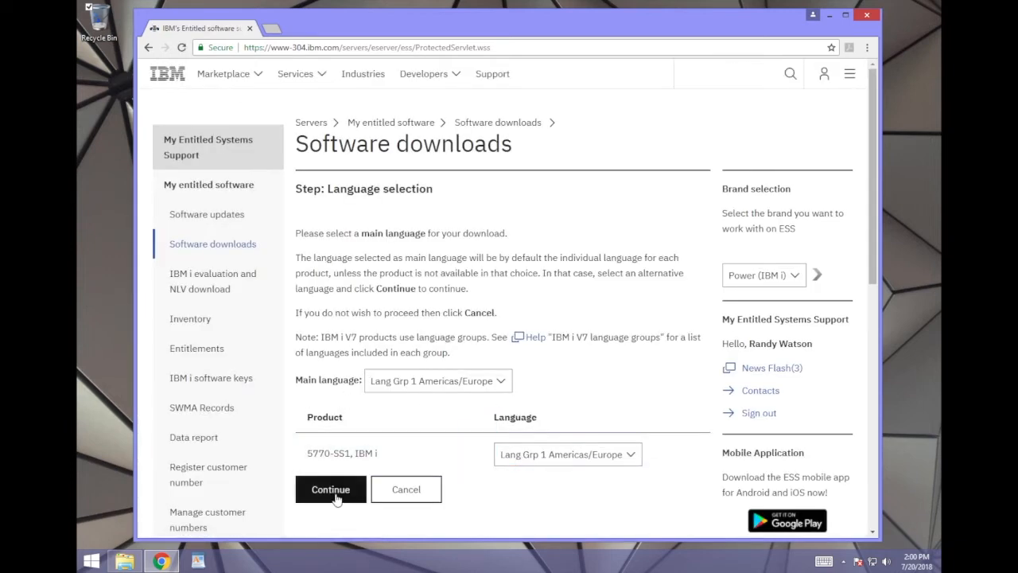
click(330, 489)
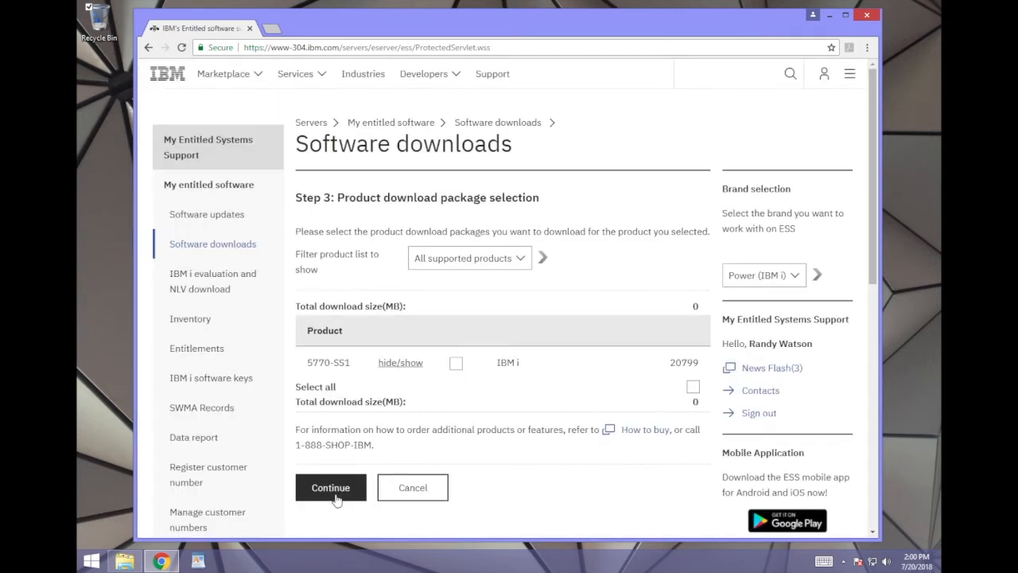
Tick the IBM i Access Client Solutions - Win AP package, totalling 469 MB
click(400, 362)
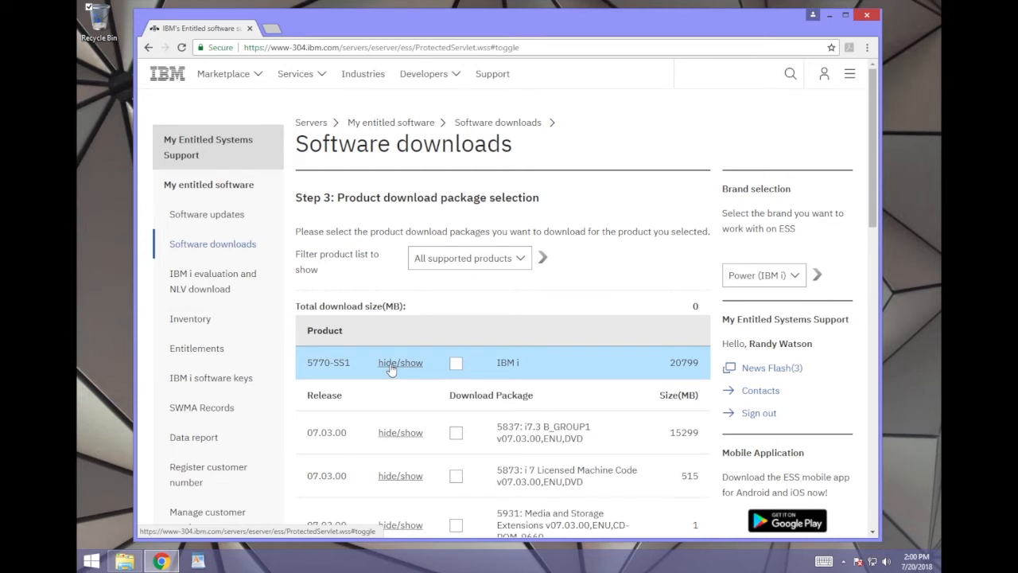
mouse_move(396, 375)
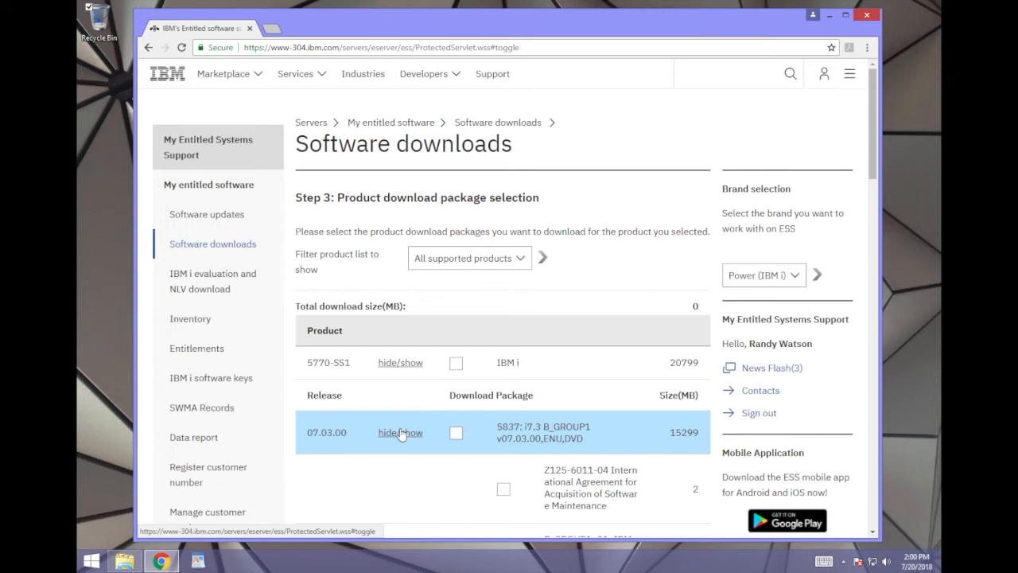
scroll(down, 3)
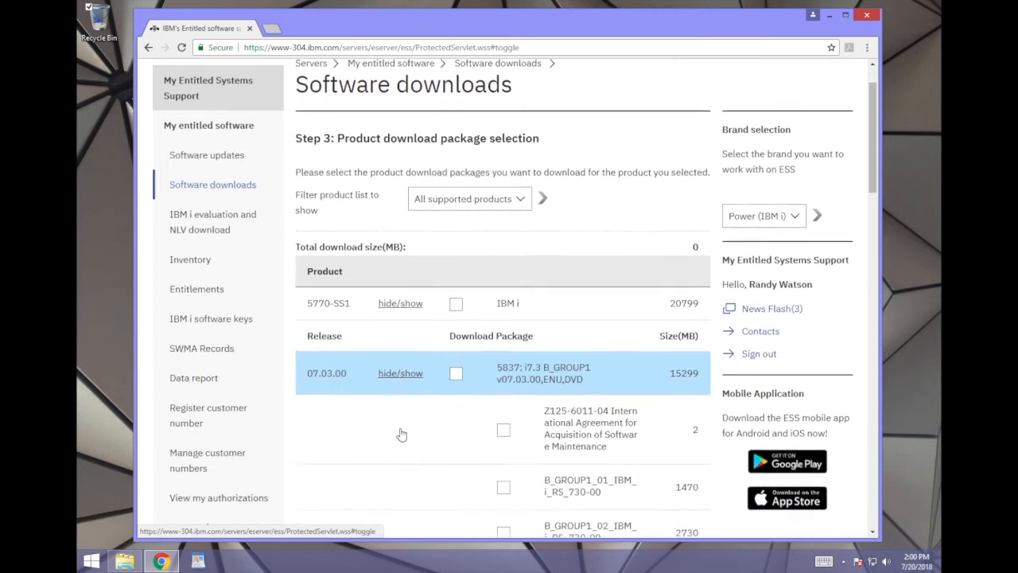
scroll(down, 3)
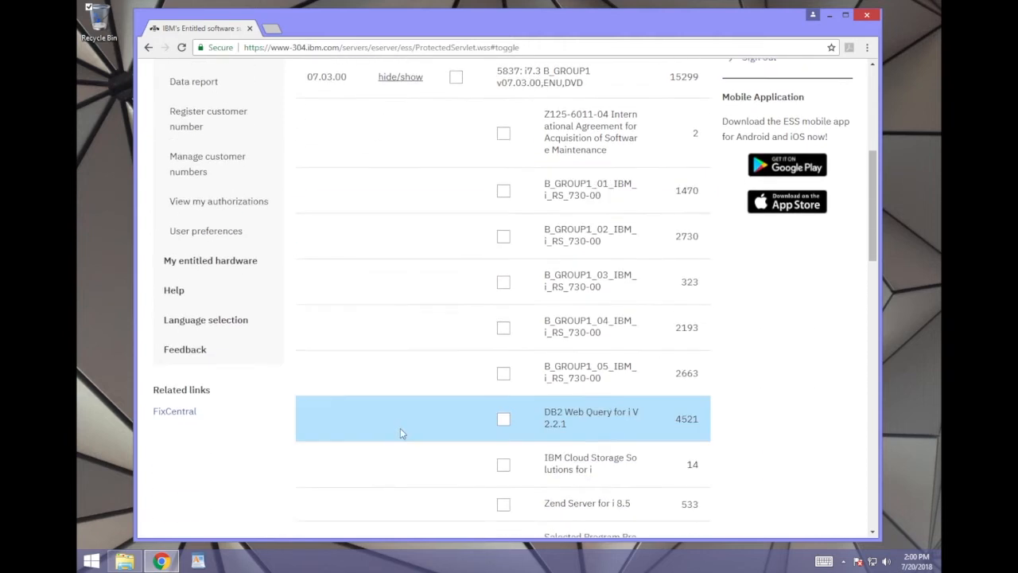
scroll(down, 3)
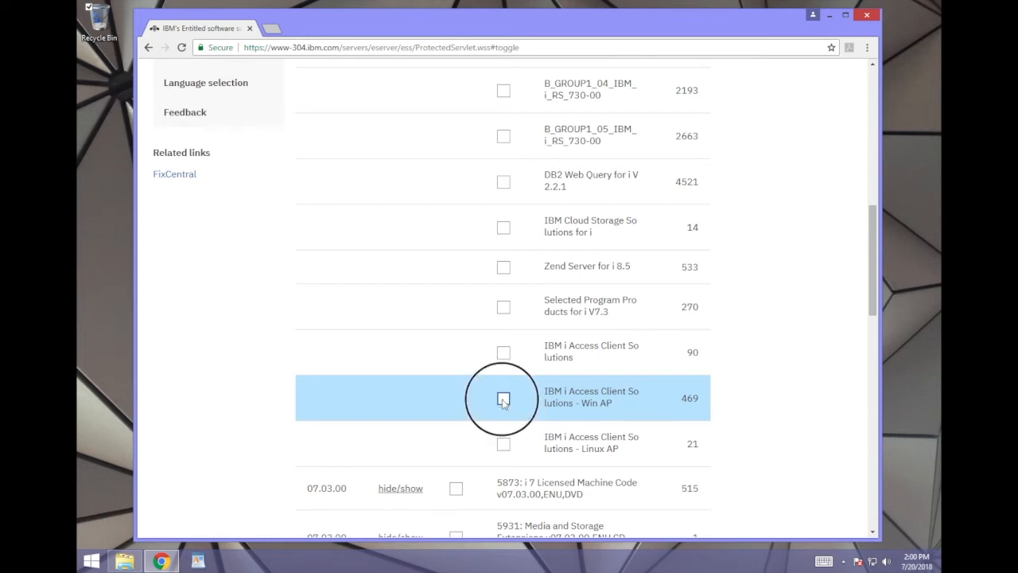
click(503, 400)
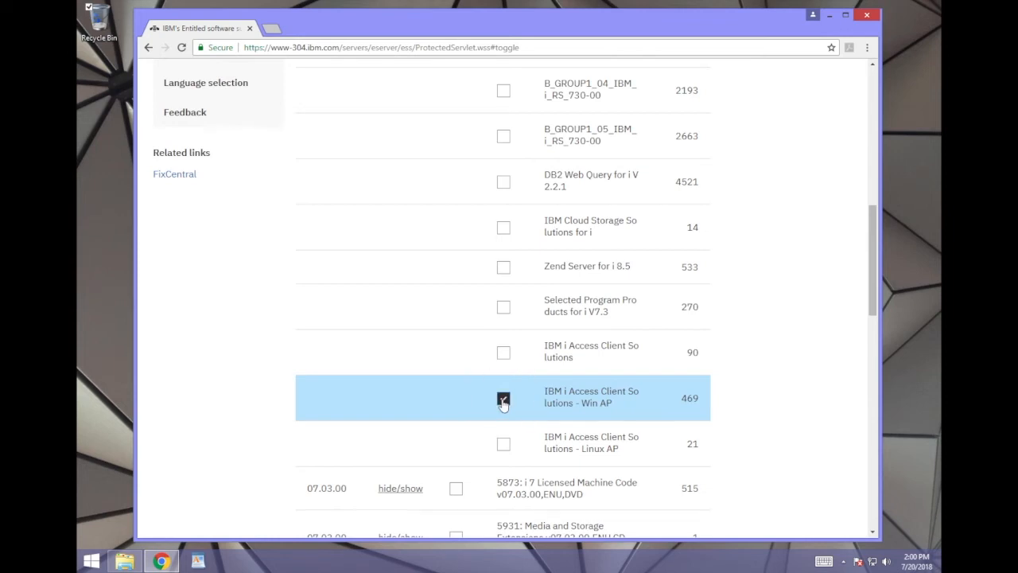
scroll(down, 3)
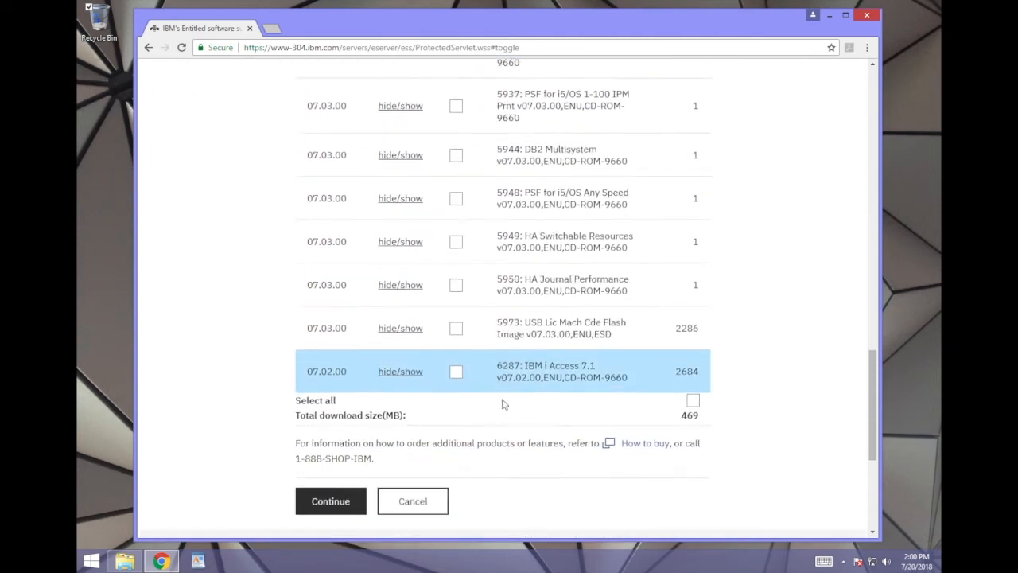
scroll(down, 3)
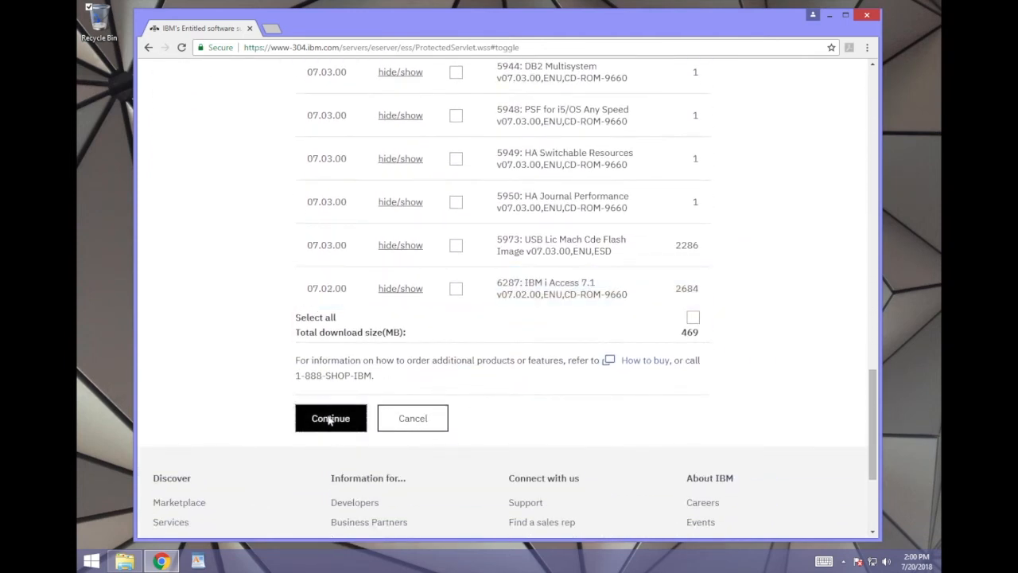
Agree to the Step 4 terms and conditions for the Win AP package
click(330, 418)
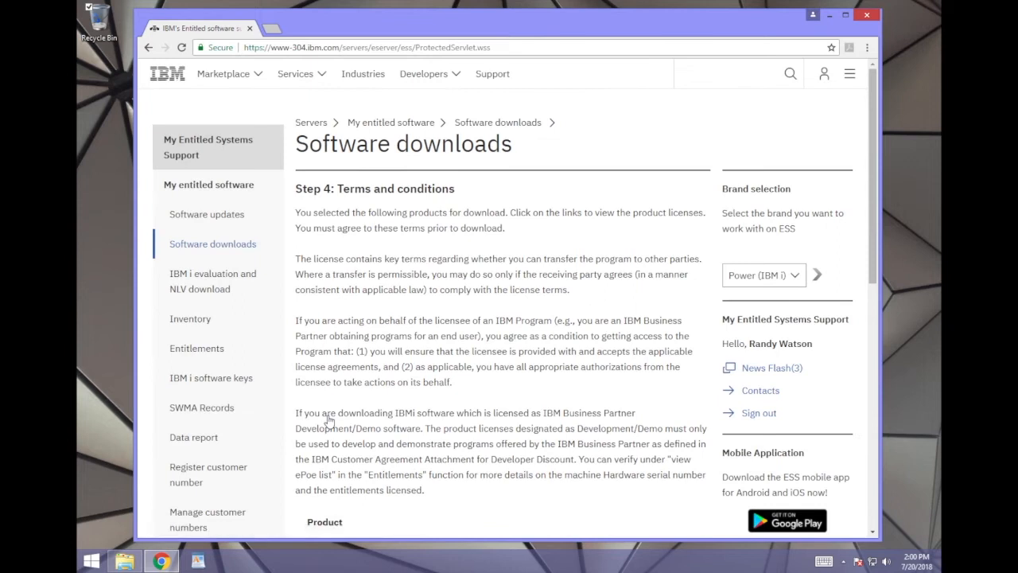
scroll(down, 3)
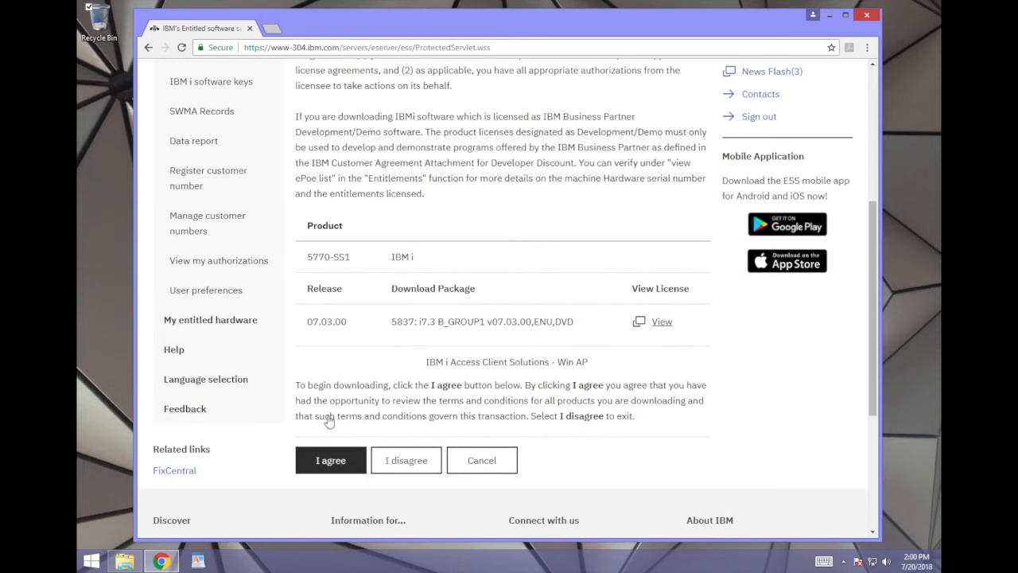
click(330, 460)
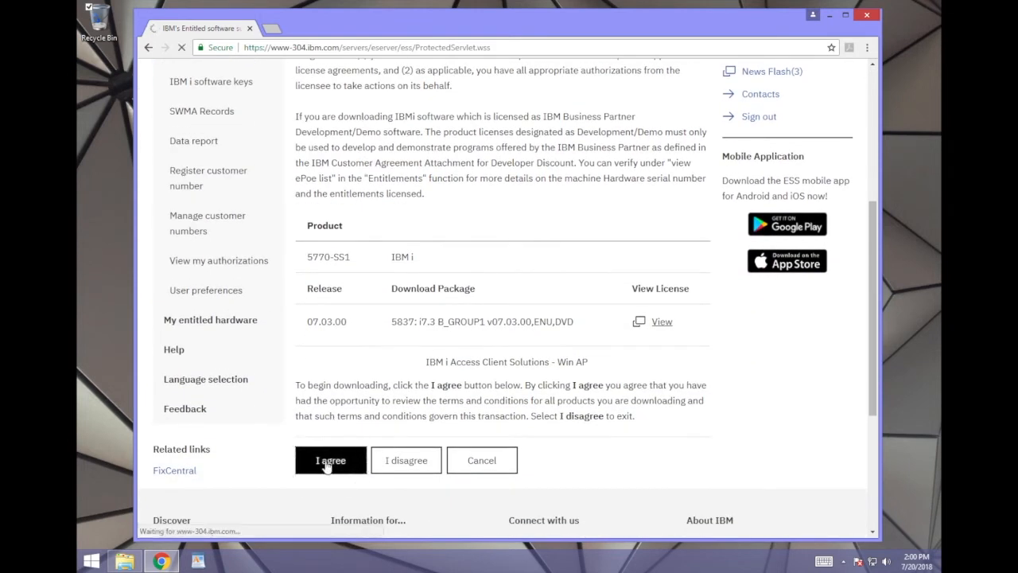
click(330, 460)
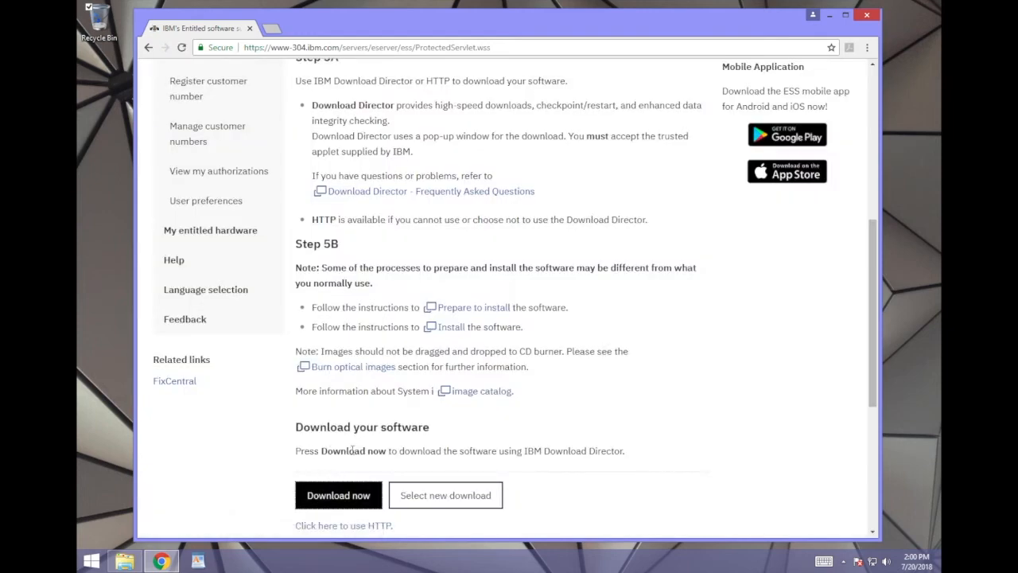
mouse_move(622, 463)
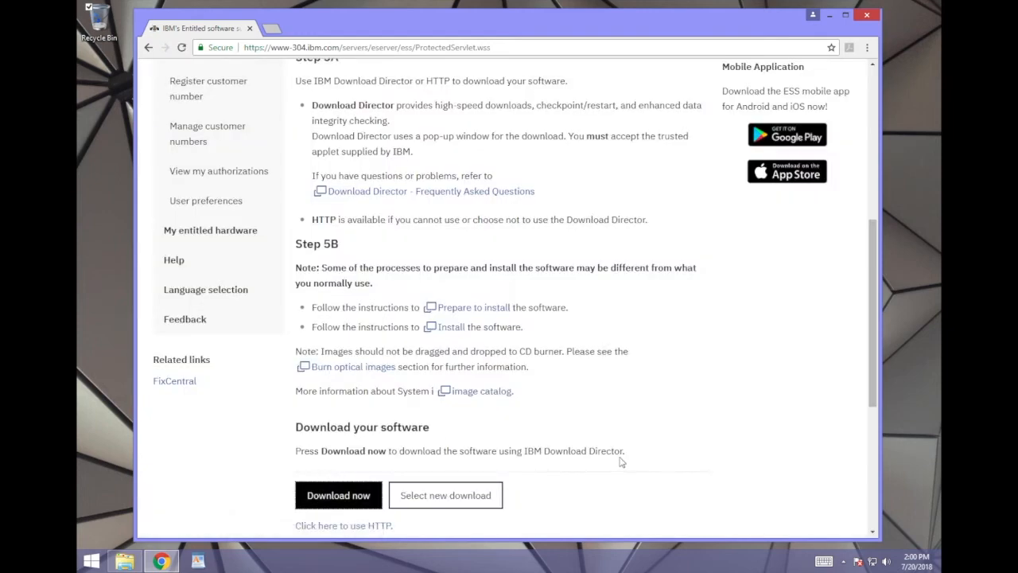
Download the Win AP zip over HTTP and view it in the Downloads folder
scroll(down, 3)
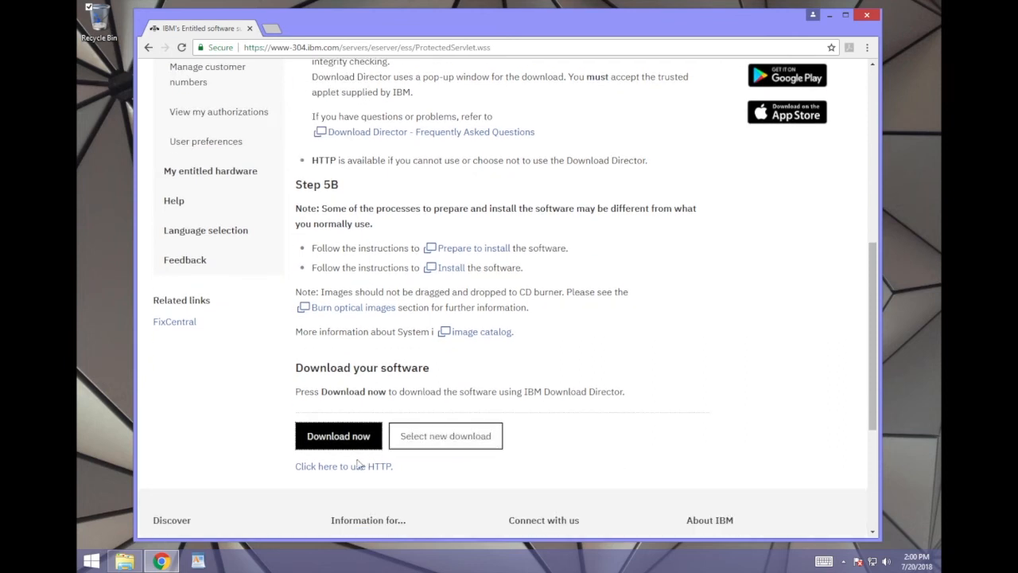
mouse_move(343, 466)
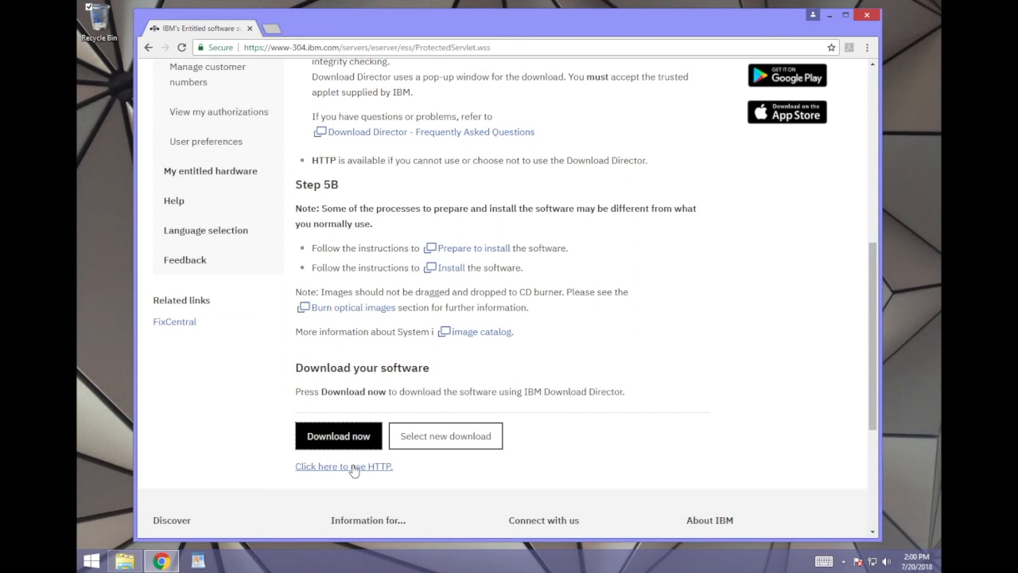
click(343, 466)
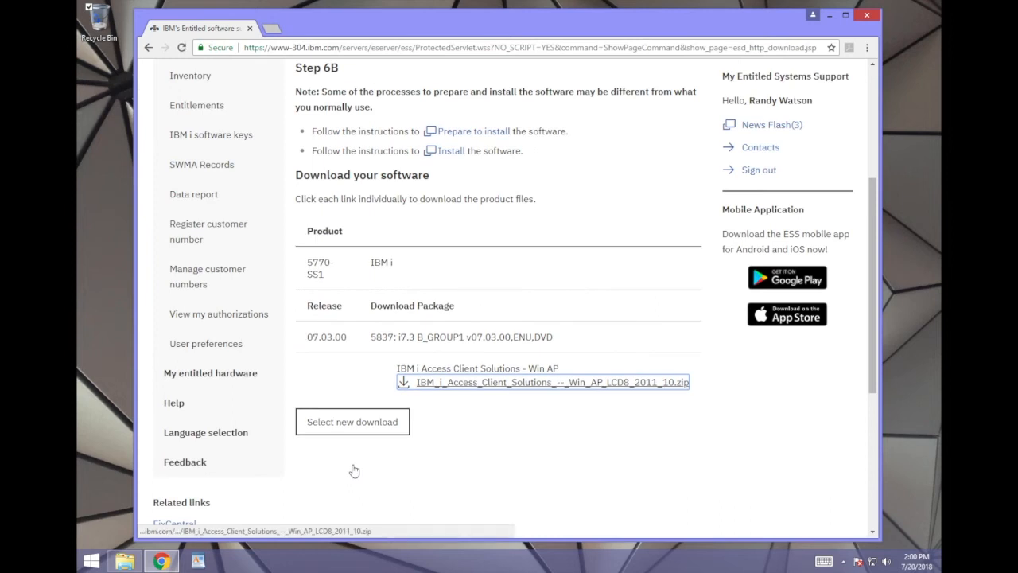
click(548, 382)
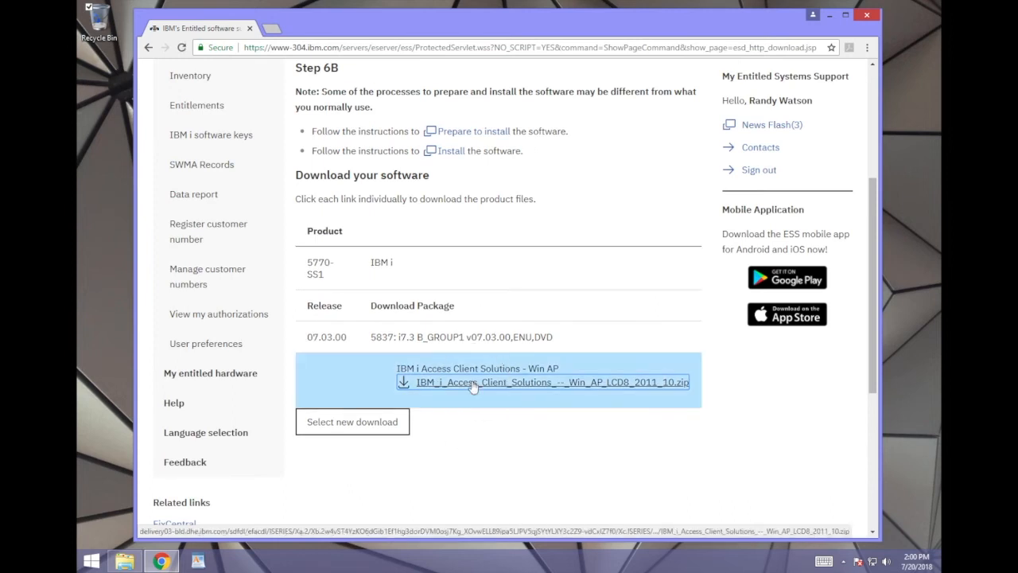
click(546, 382)
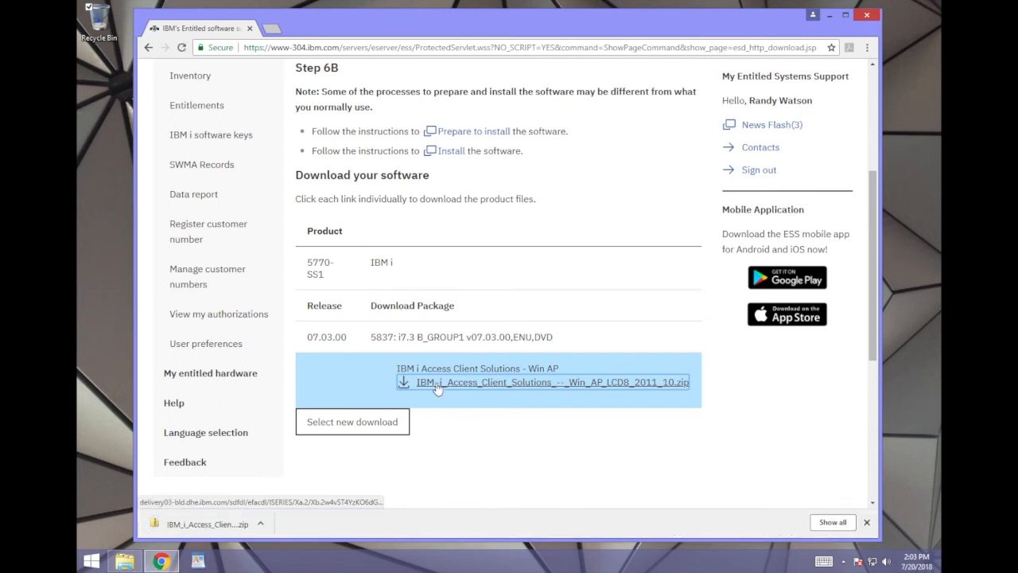
click(124, 561)
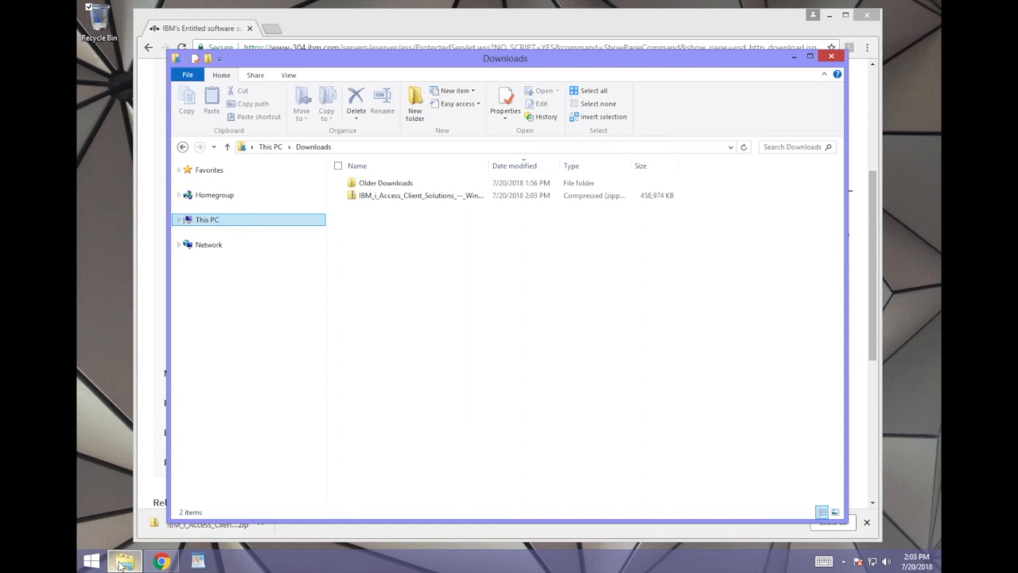
Open the Win AP zip's Image64a folder and scroll its 90 files, including cwbinstall.msi
click(418, 195)
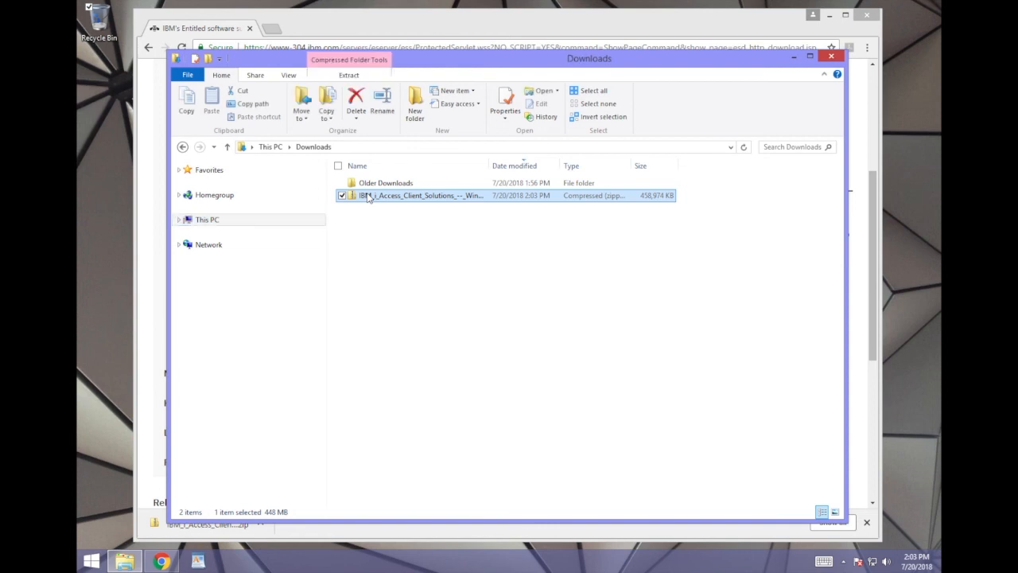
double_click(430, 195)
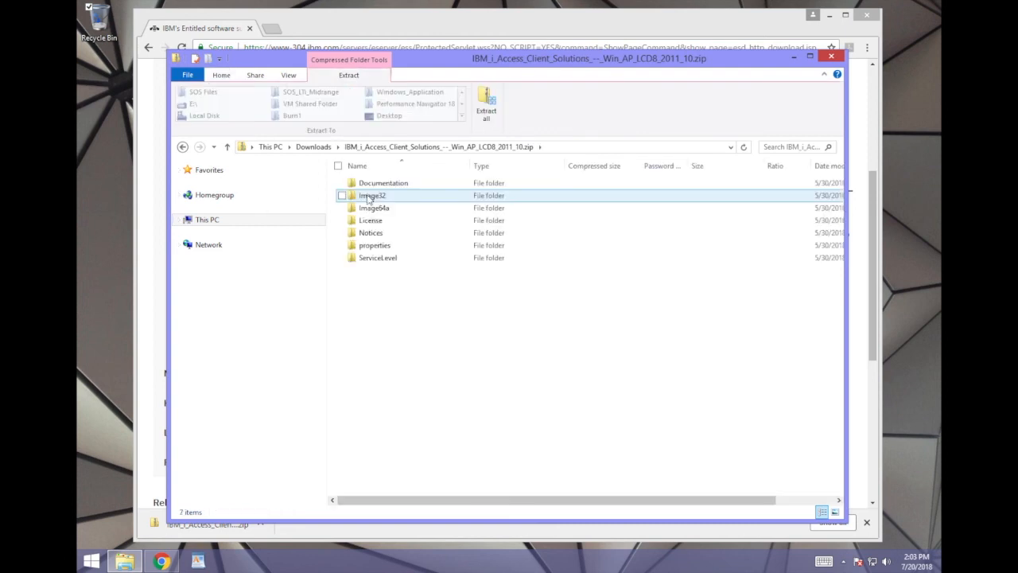
double_click(374, 208)
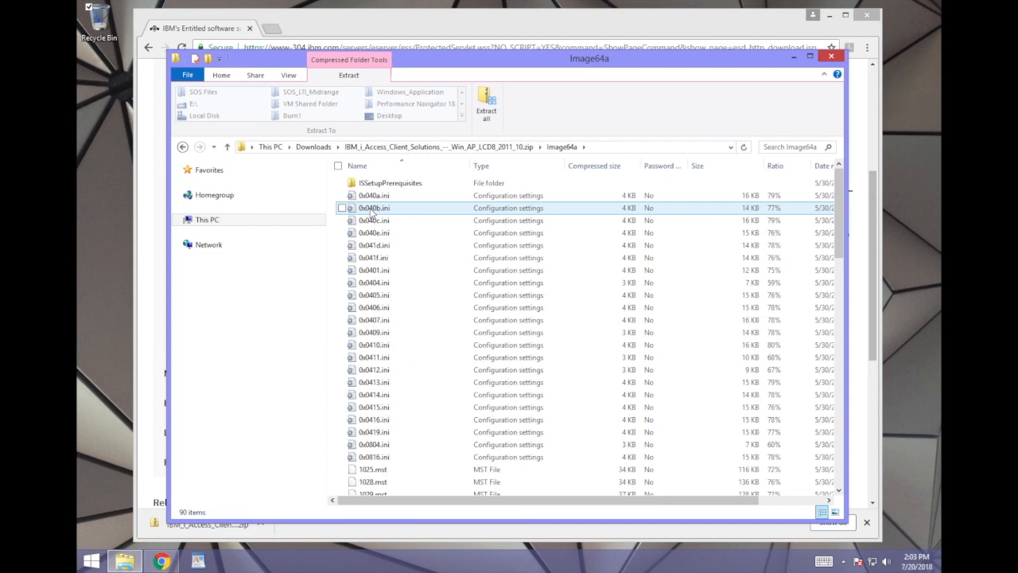
scroll(down, 3)
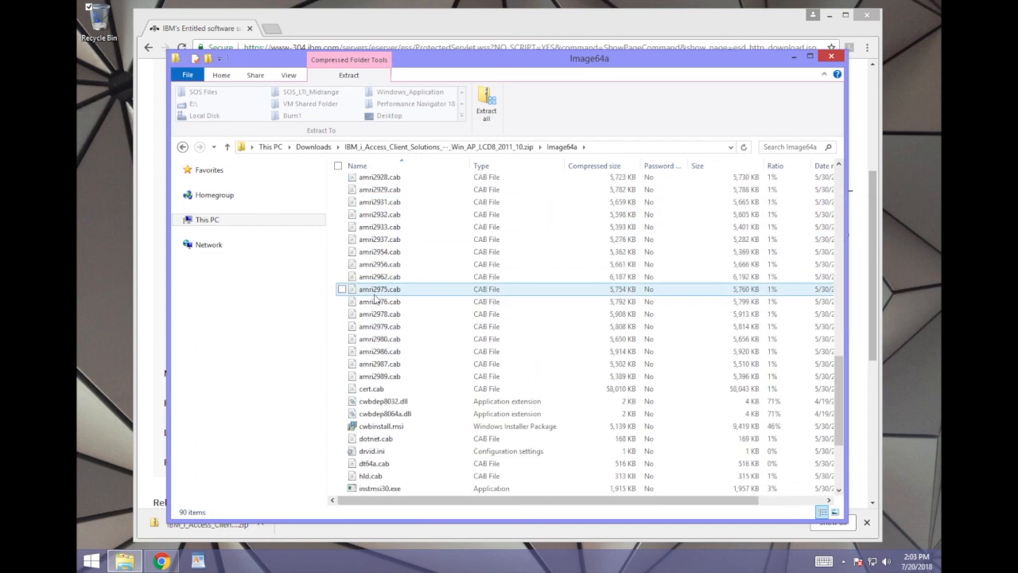